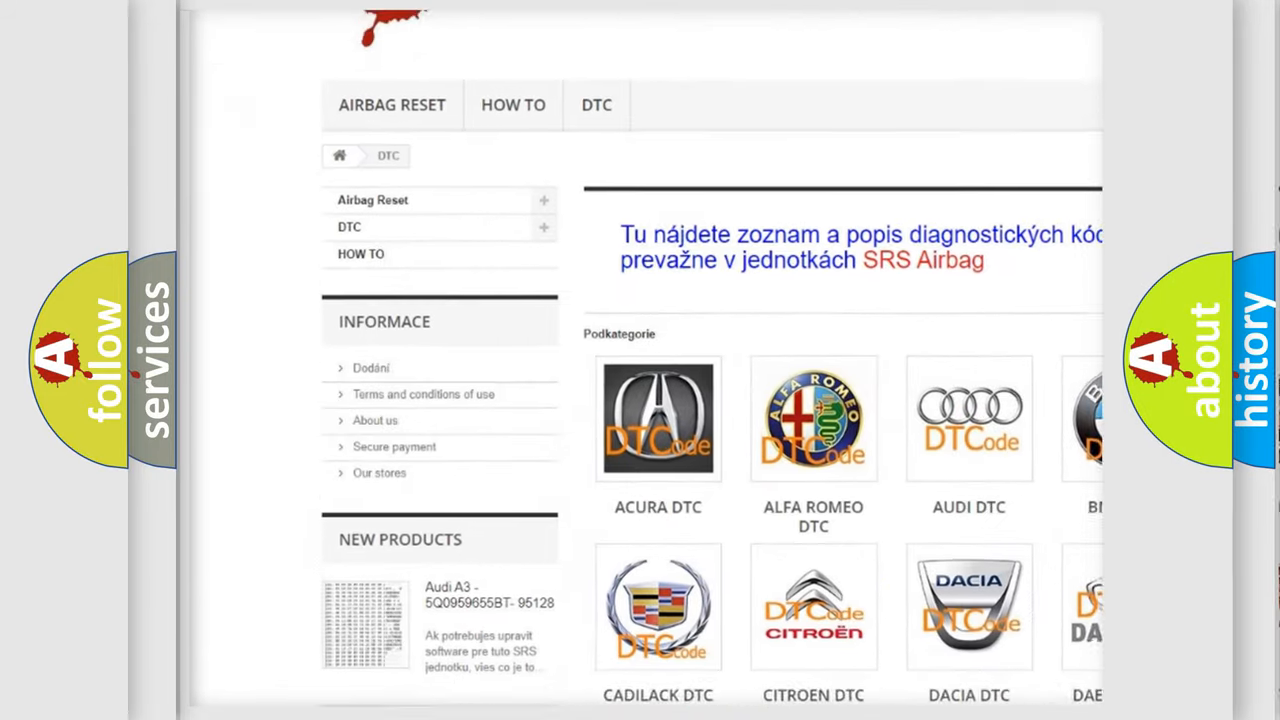
# Scroll past the manufacturer logos to reach the long list of B-series trouble codes
pyautogui.scroll(-3)
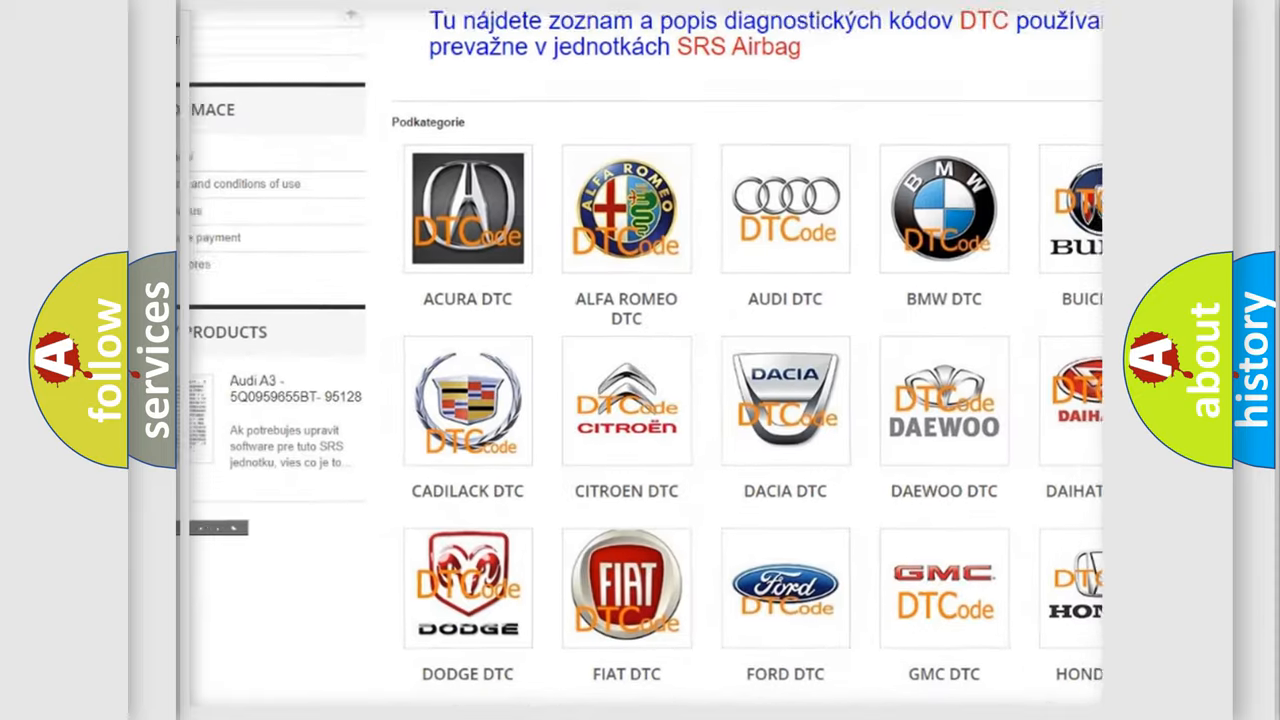
pyautogui.scroll(-3)
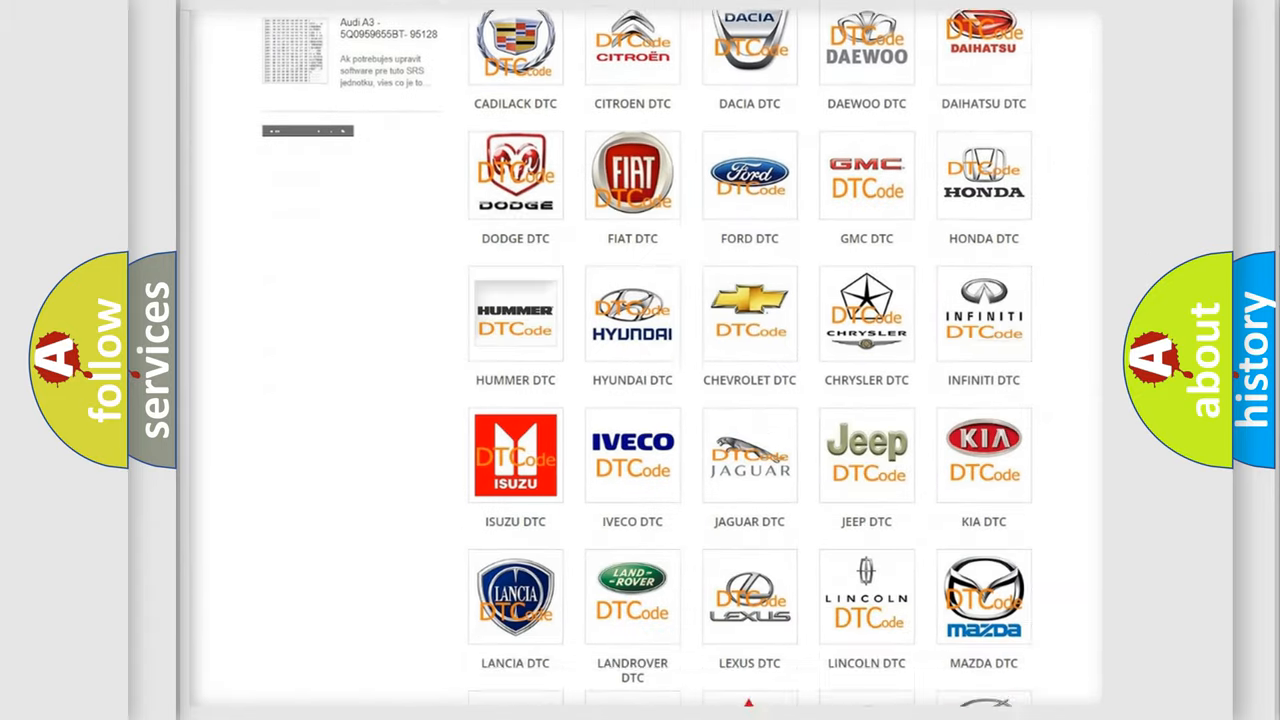
pyautogui.scroll(-3)
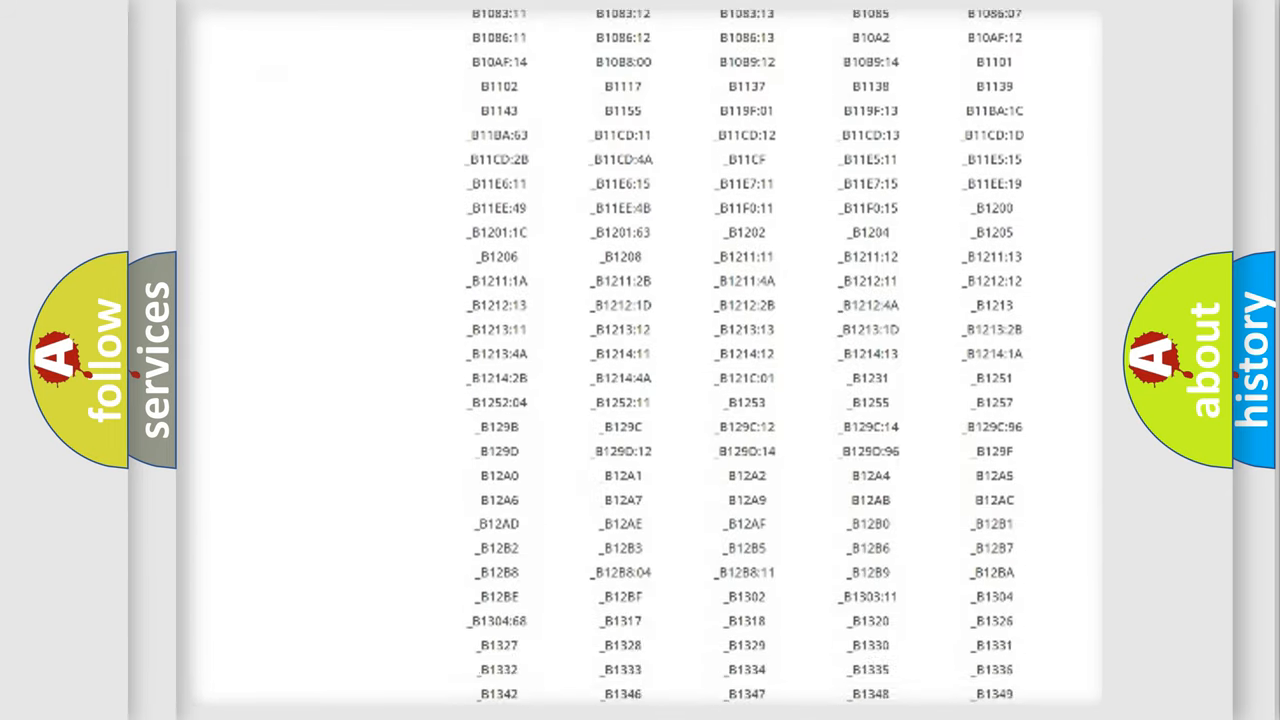
pyautogui.scroll(-3)
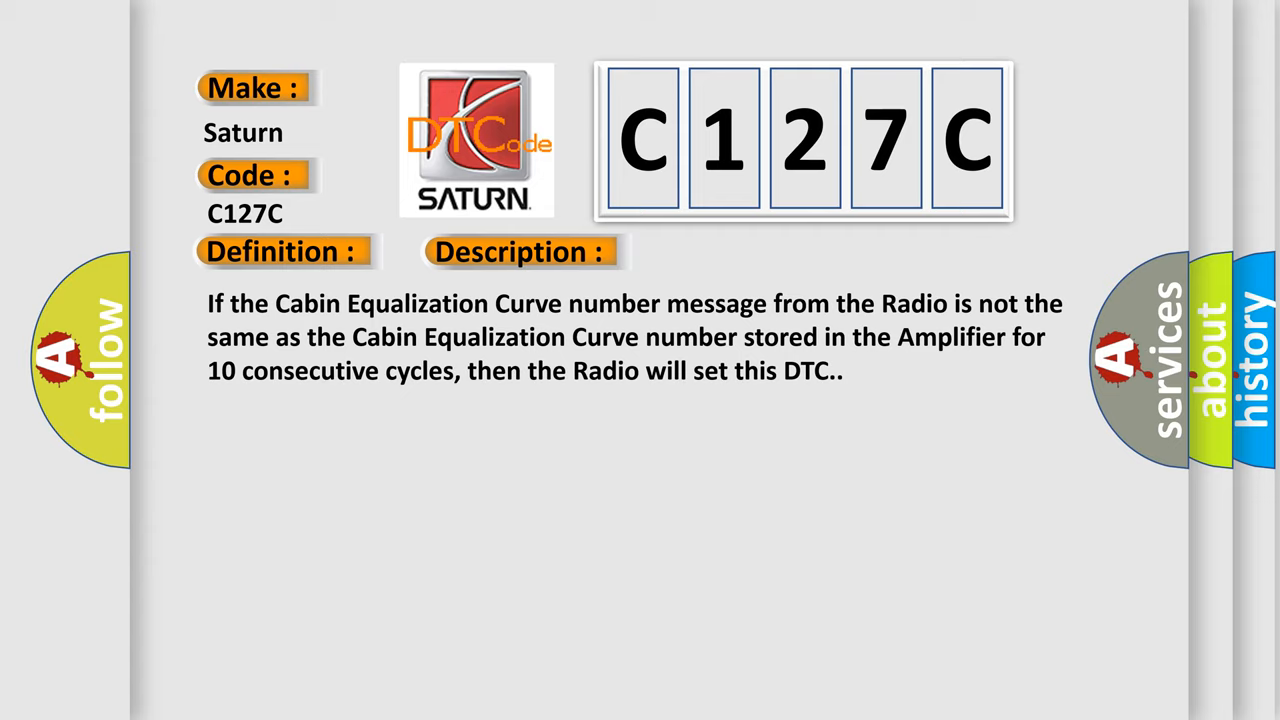
# Advance the C127C slide to its Description: Radio/Amplifier Cabin Equalization Curve mismatch for 10 cycles
pyautogui.click(736, 252)
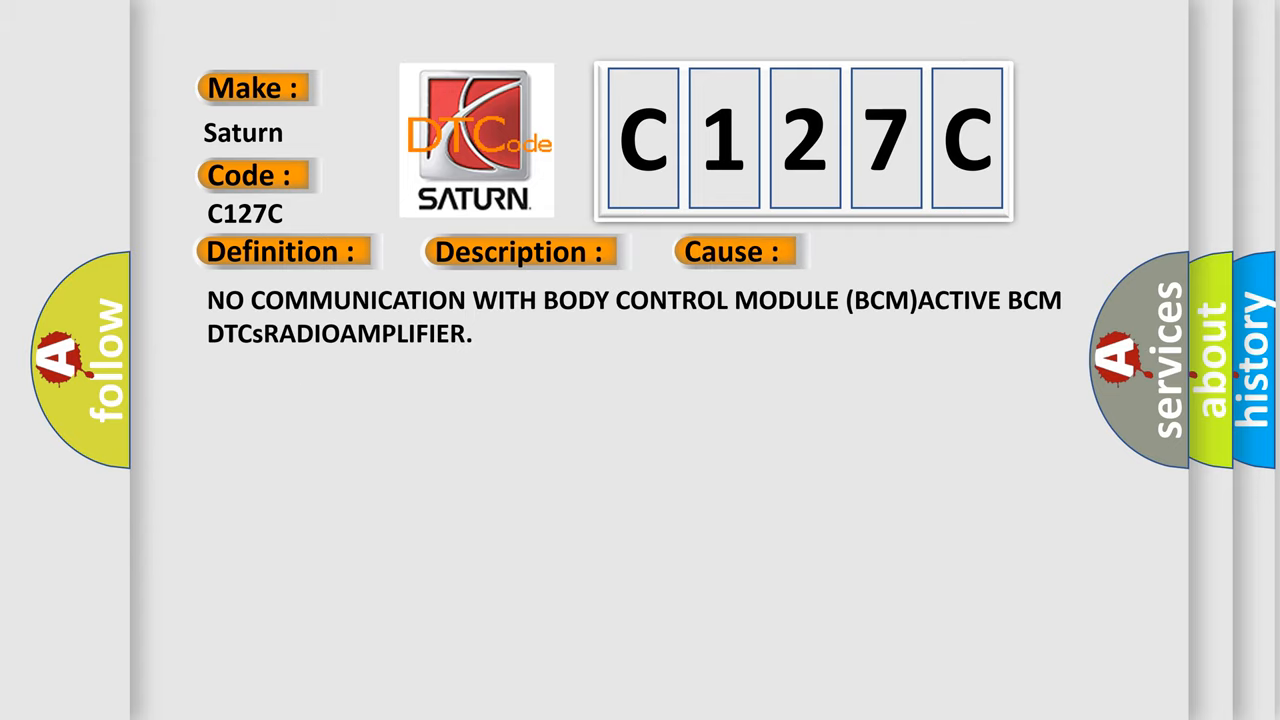